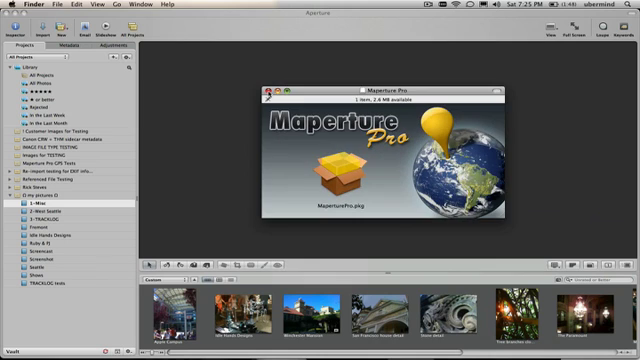
# Bring up the Edit With list for the selected photos, showing Maperture Pro.
pyautogui.click(266, 98)
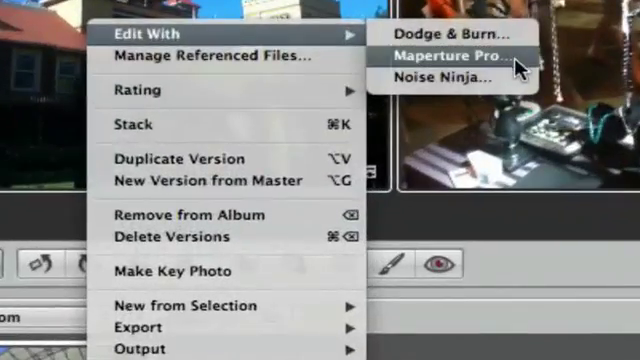
# Launch Maperture Pro on the photos and keep Home as the default map location in Preferences.
pyautogui.click(448, 55)
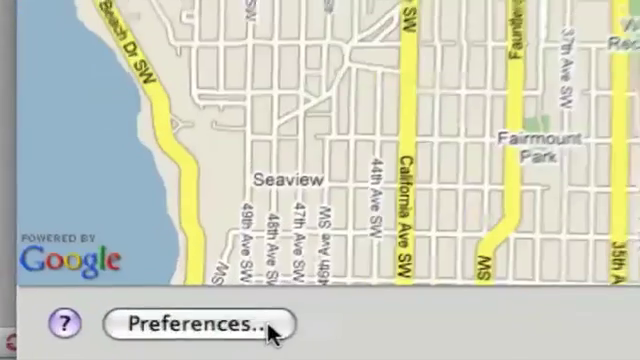
pyautogui.click(197, 325)
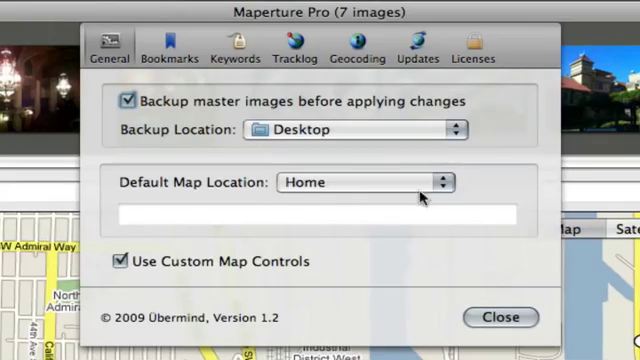
pyautogui.click(360, 182)
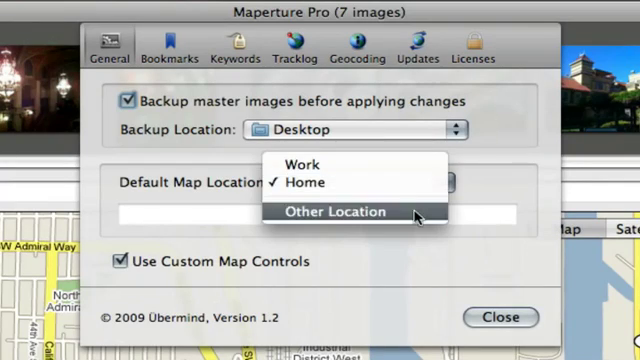
pyautogui.click(299, 181)
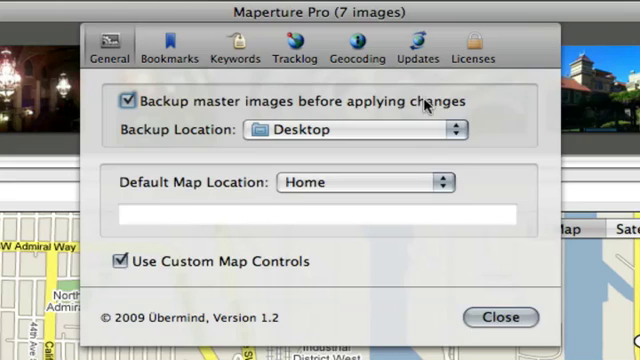
# Enable automatic reverse geocoding with Address included, without overwriting existing location metadata.
pyautogui.click(300, 45)
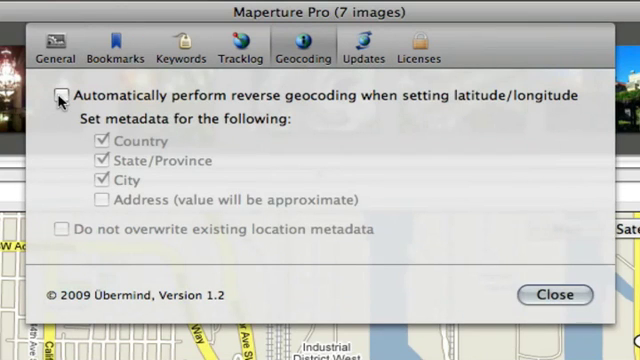
pyautogui.click(58, 96)
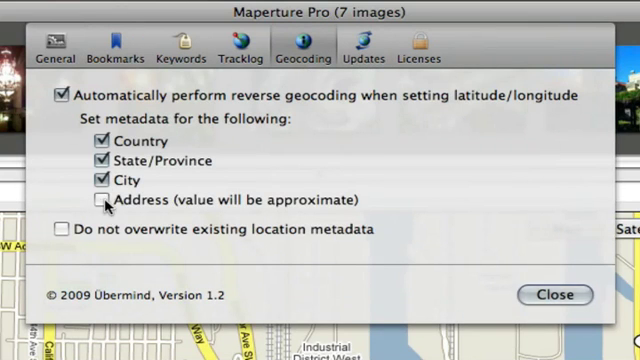
pyautogui.click(96, 200)
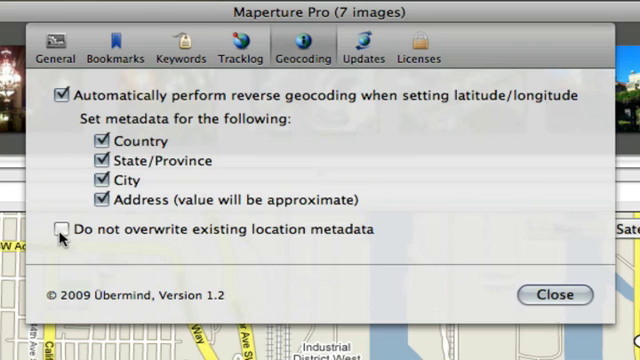
pyautogui.click(62, 230)
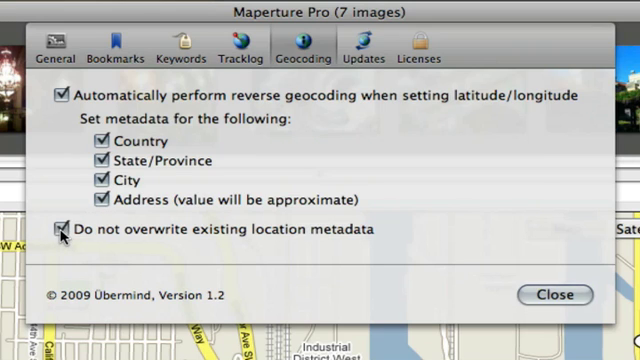
# Enable adding the keyword 'Maperture' to geotagged images and close Preferences.
pyautogui.click(60, 229)
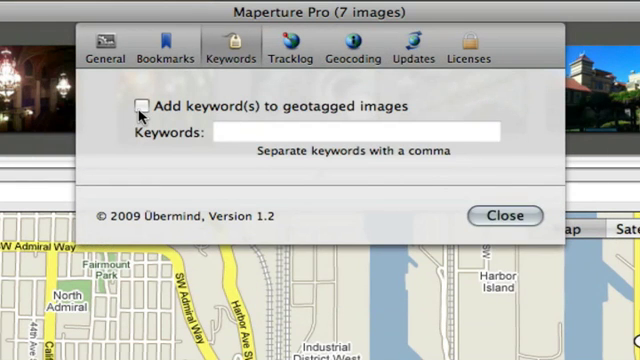
pyautogui.click(137, 106)
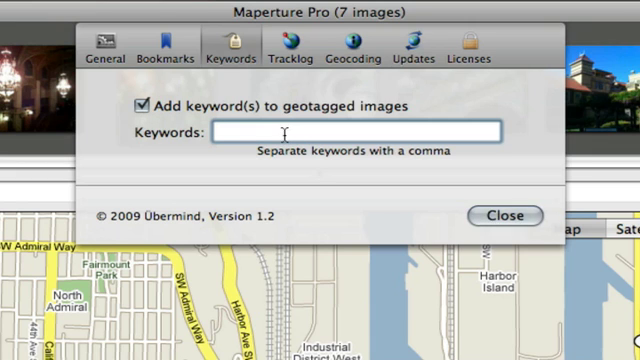
pyautogui.write('Maperture Pro')
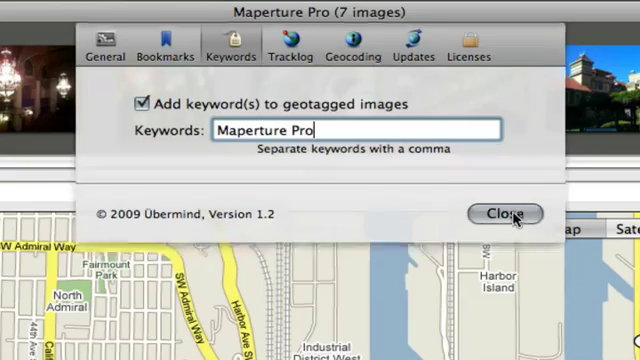
pyautogui.click(513, 213)
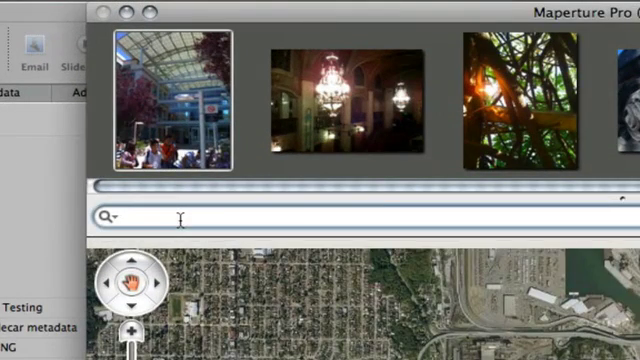
# Search '1 Infinite Loop, Cupertino, CA 95014', place the photo there and save its location.
pyautogui.write('1 Infinite Loop, Cupertino, CA 95014')
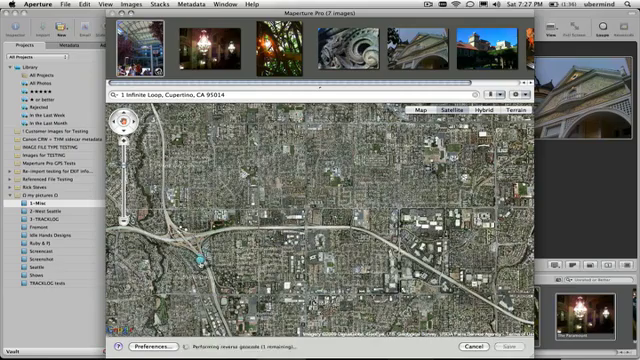
pyautogui.click(205, 260)
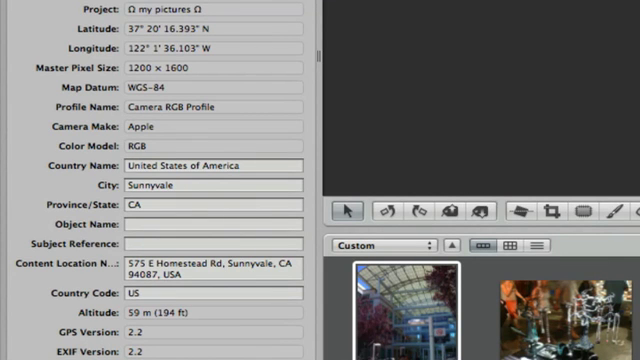
pyautogui.moveTo(13, 142)
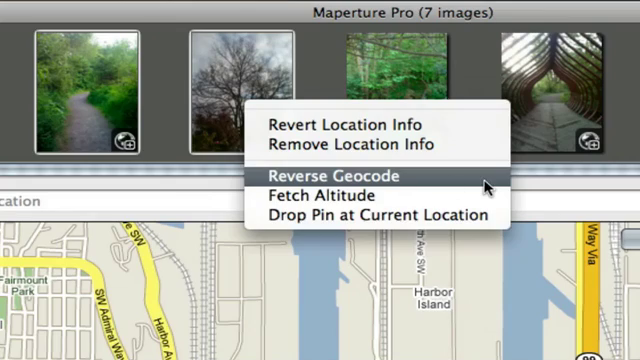
# Reverse geocode the pinned West Seattle photos from the thumbnail context menu.
pyautogui.click(335, 176)
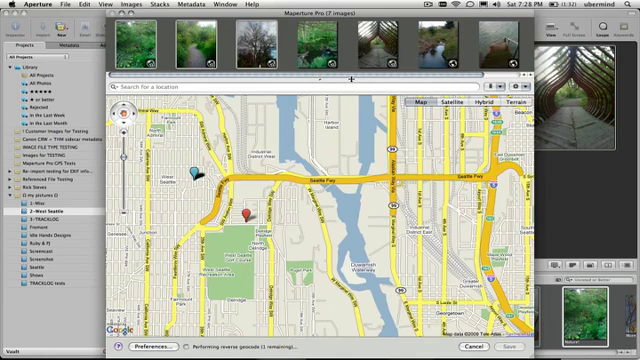
pyautogui.click(191, 170)
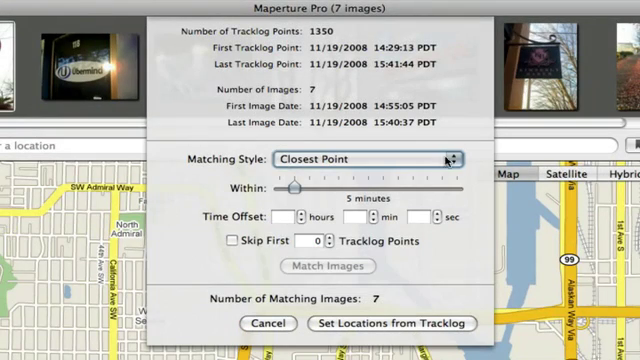
# Keep Closest Point matching, set time offset to 0 hours and set locations from the tracklog.
pyautogui.click(360, 158)
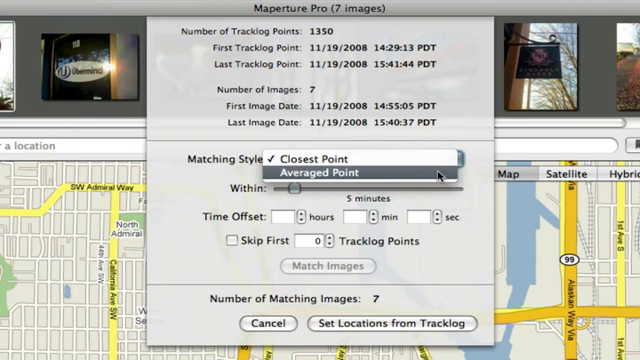
pyautogui.click(356, 158)
pyautogui.write('-4')
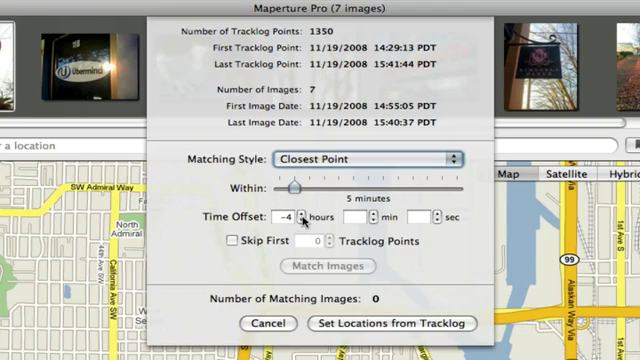
pyautogui.click(309, 213)
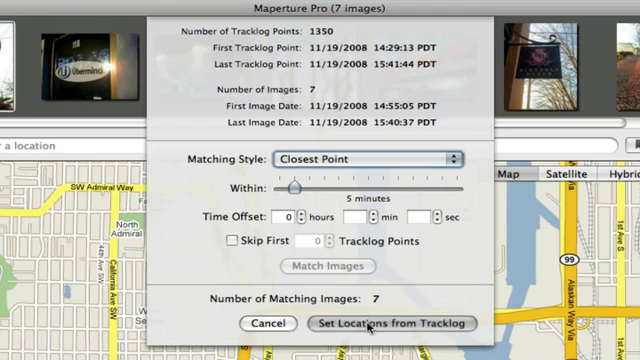
pyautogui.click(374, 322)
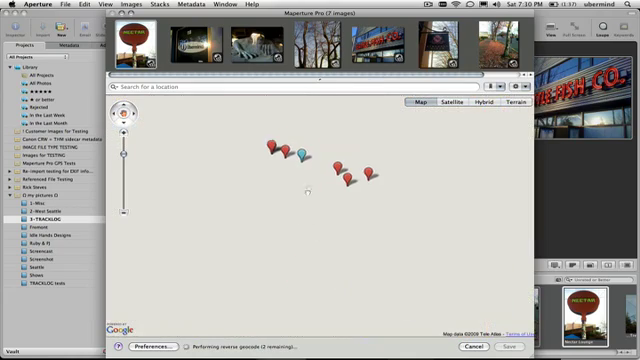
# Show a pin's info balloon identifying Seattle Fish Co with coordinates, altitude and address.
pyautogui.click(300, 150)
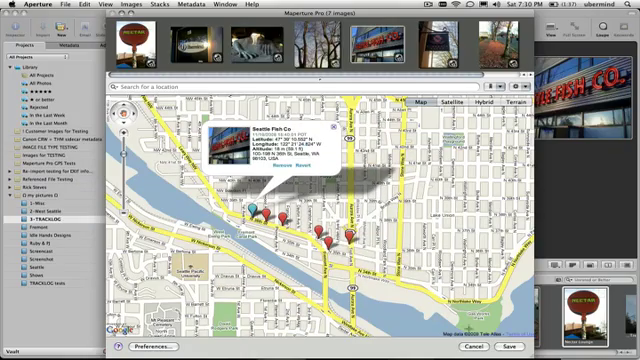
pyautogui.click(508, 345)
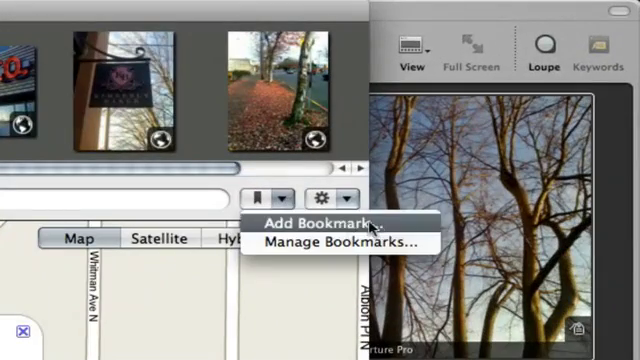
# Add a bookmark for the current map location and browse the gear menu options.
pyautogui.click(318, 221)
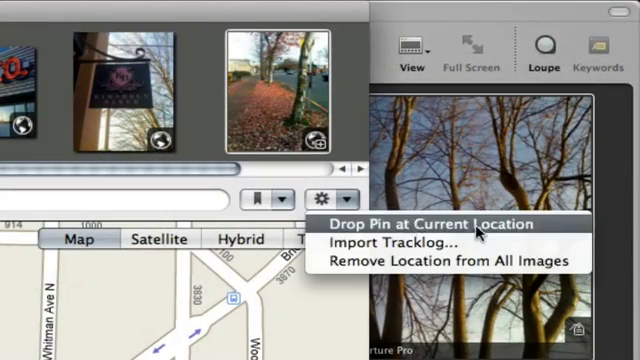
pyautogui.moveTo(450, 259)
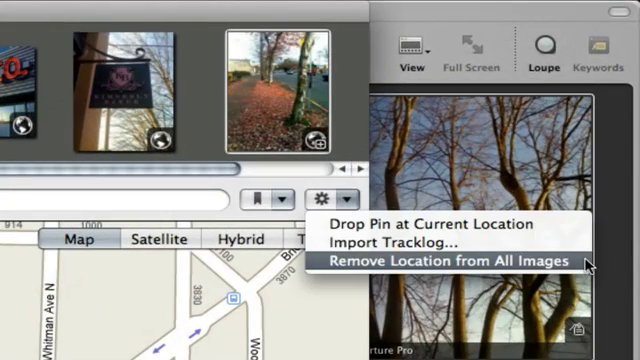
pyautogui.click(451, 259)
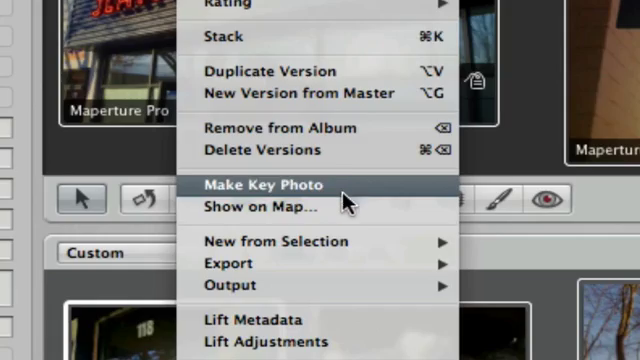
# View IMG_0053_2.jpg's Seattle latitude, longitude and 36th St address in the Metadata Inspector.
pyautogui.click(246, 208)
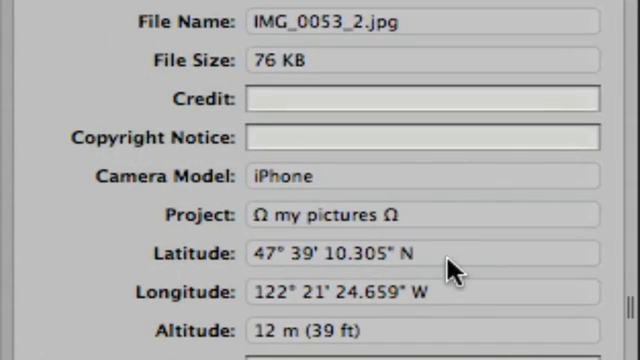
pyautogui.scroll(-3)
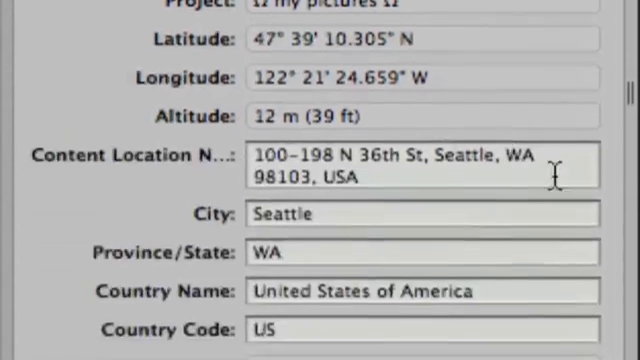
pyautogui.scroll(-3)
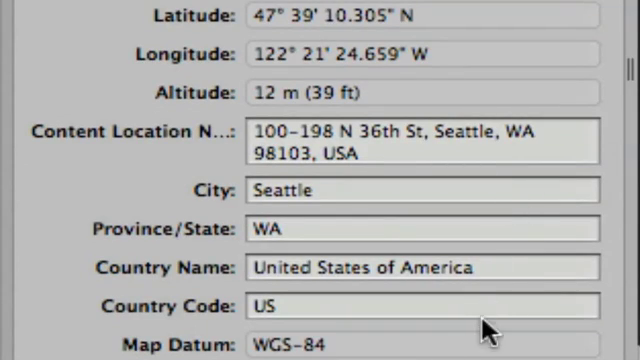